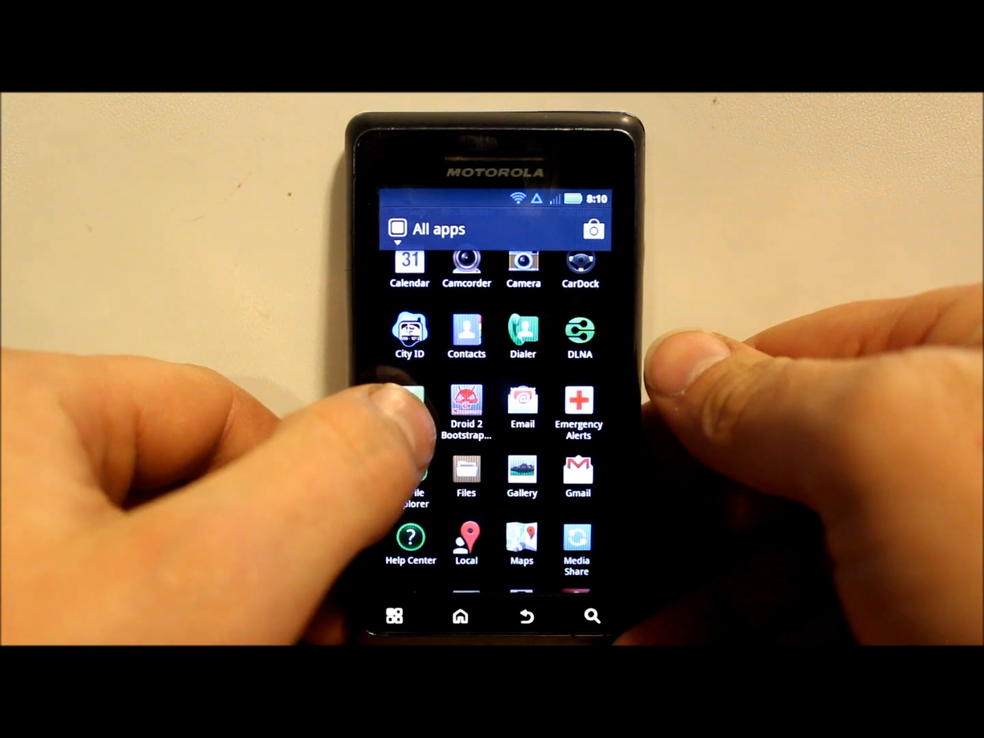
# - Launch ROM Manager from the All apps drawer
pyautogui.scroll(-3)
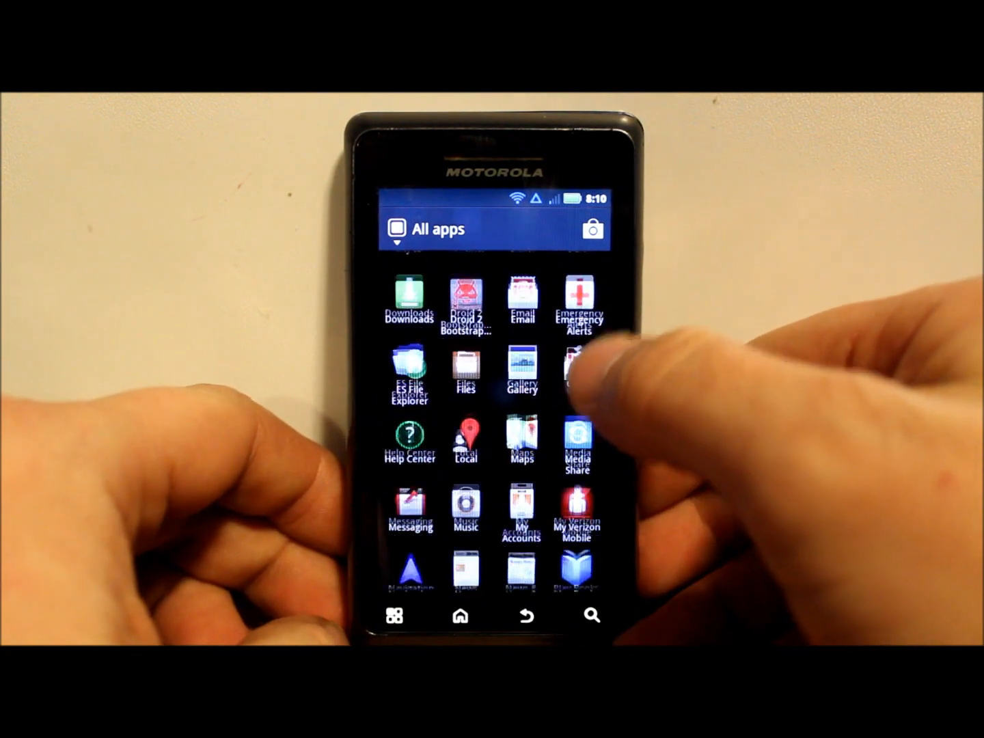
pyautogui.scroll(-3)
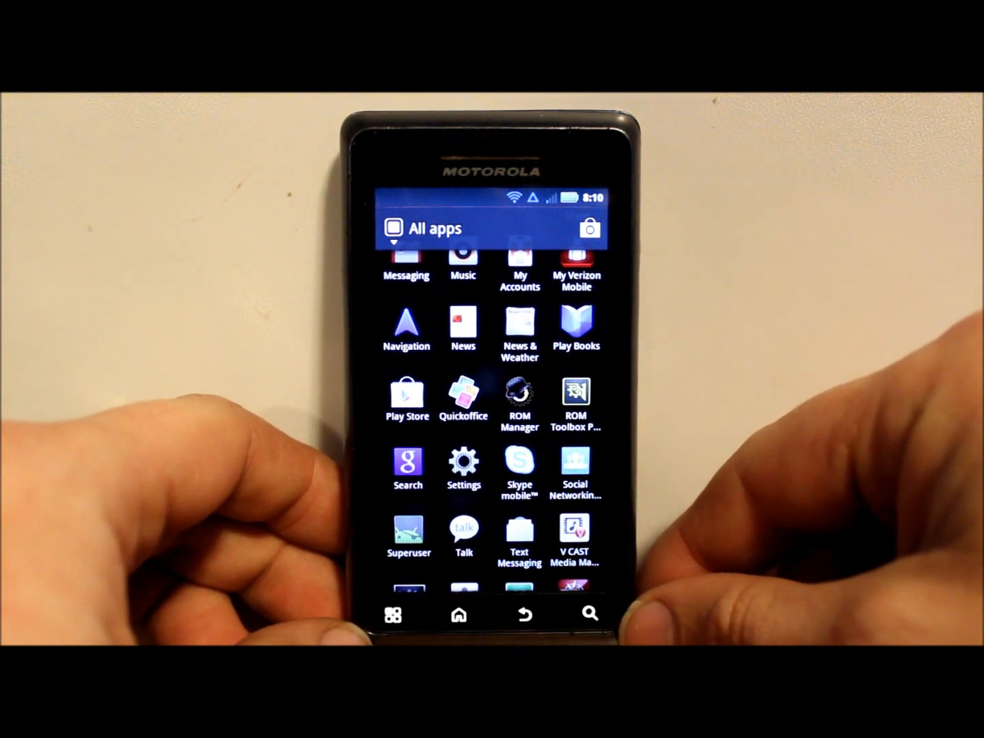
pyautogui.click(520, 395)
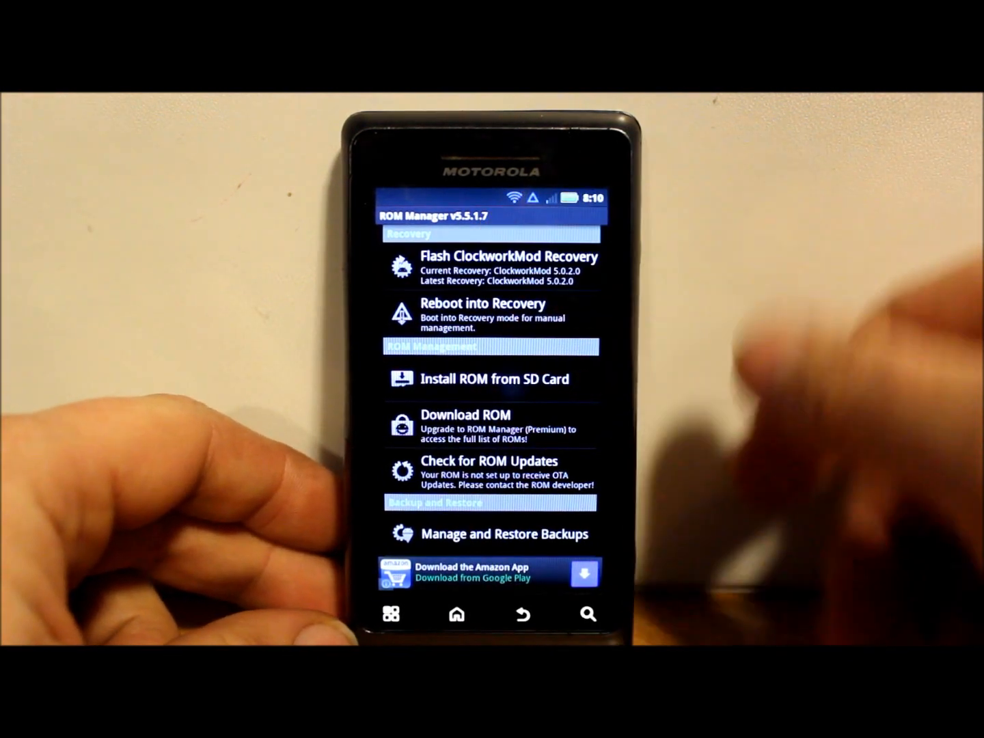
# - Flash ClockworkMod Recovery for Motorola Droid X (2nd-init) and confirm the success dialog
pyautogui.click(506, 266)
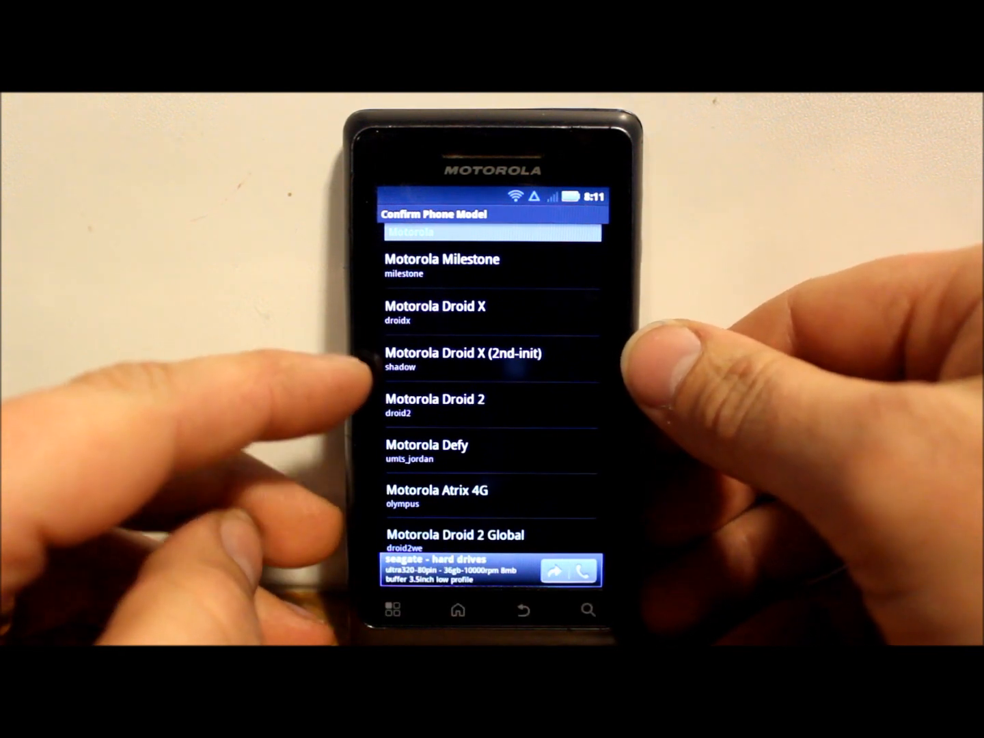
pyautogui.click(451, 358)
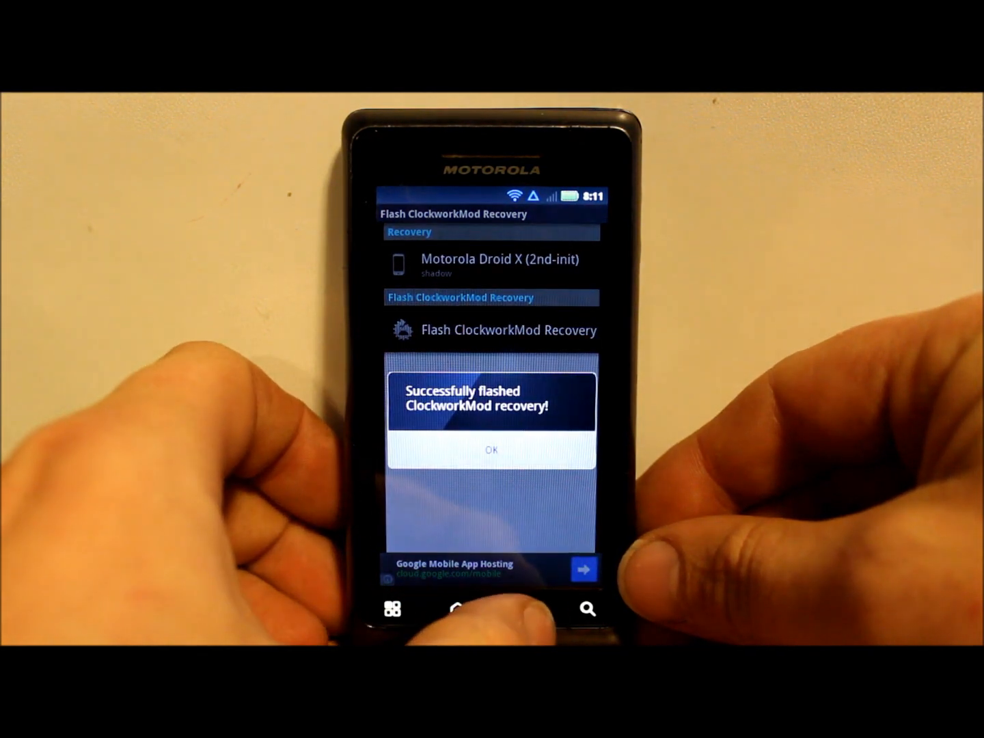
pyautogui.click(491, 448)
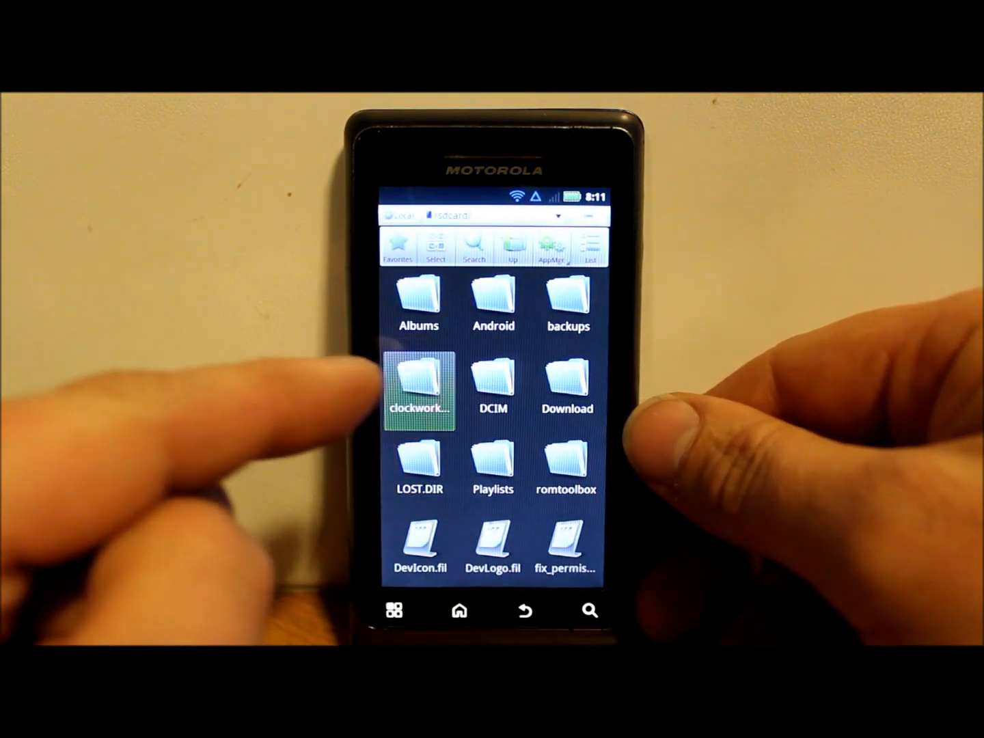
# - Check recovery-clockwork-5.0.2.0-shadow.zip in sdcard/clockworkmod/download and copy it for pasting
pyautogui.click(418, 385)
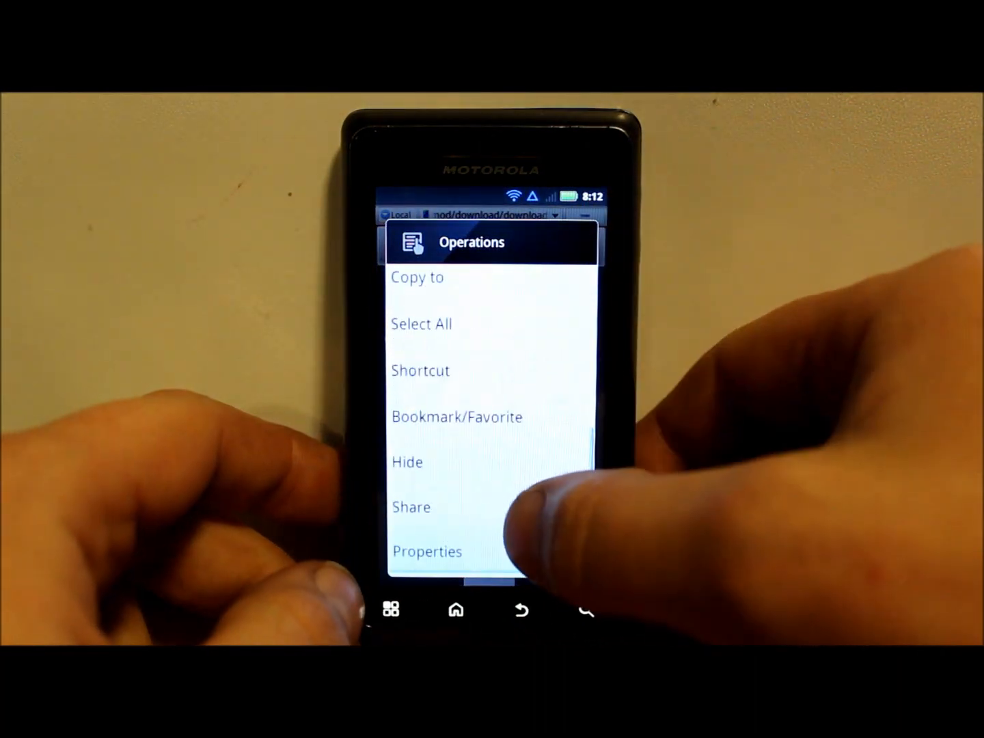
pyautogui.click(426, 552)
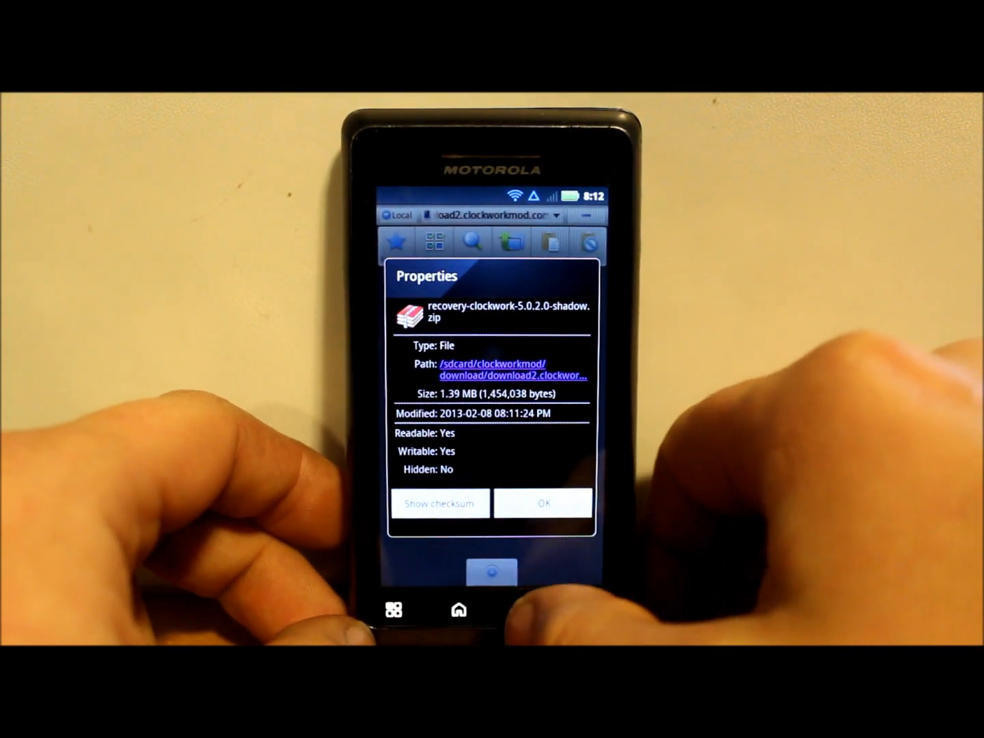
pyautogui.click(543, 503)
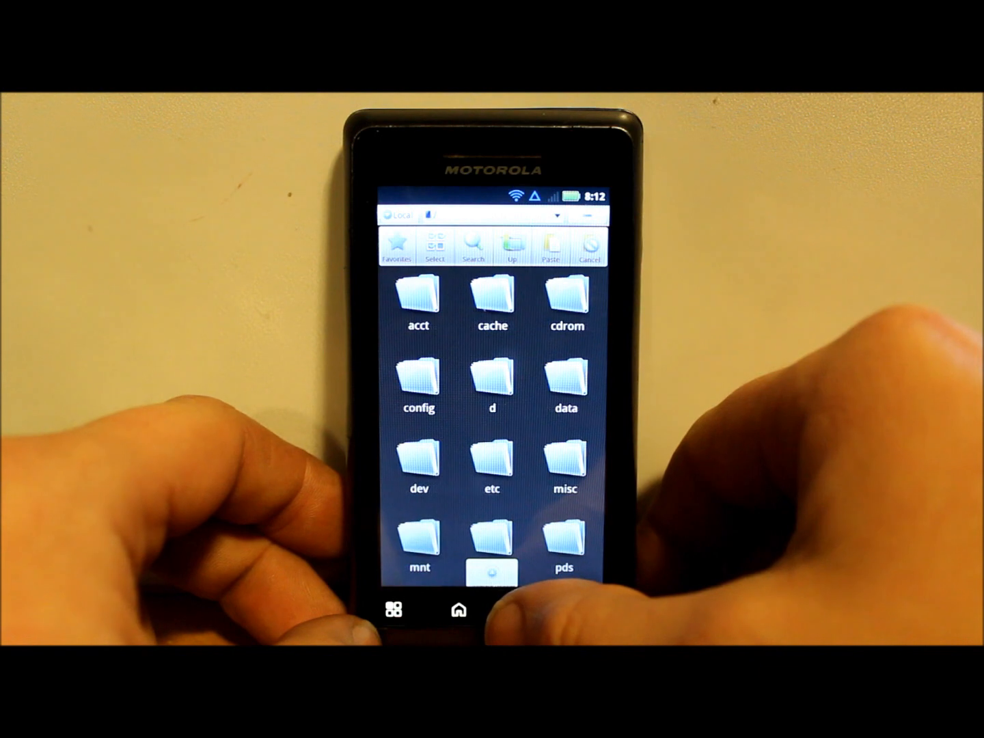
# - Paste the copied ClockworkMod zip into /preinstall/recovery as recovery.zip
pyautogui.scroll(3)
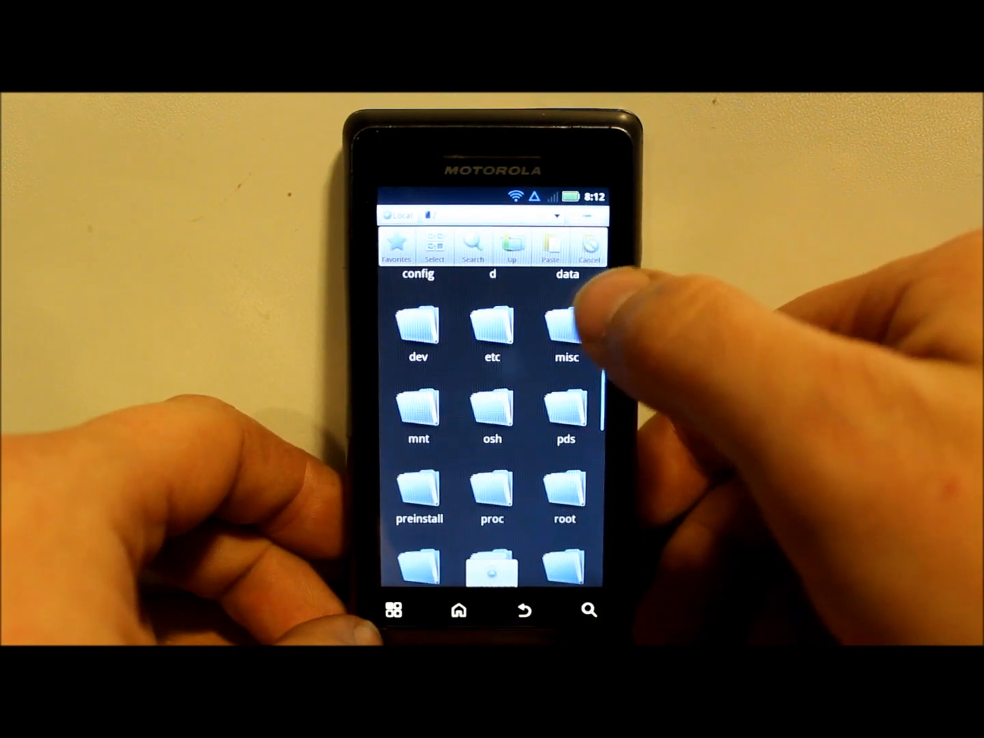
pyautogui.click(418, 485)
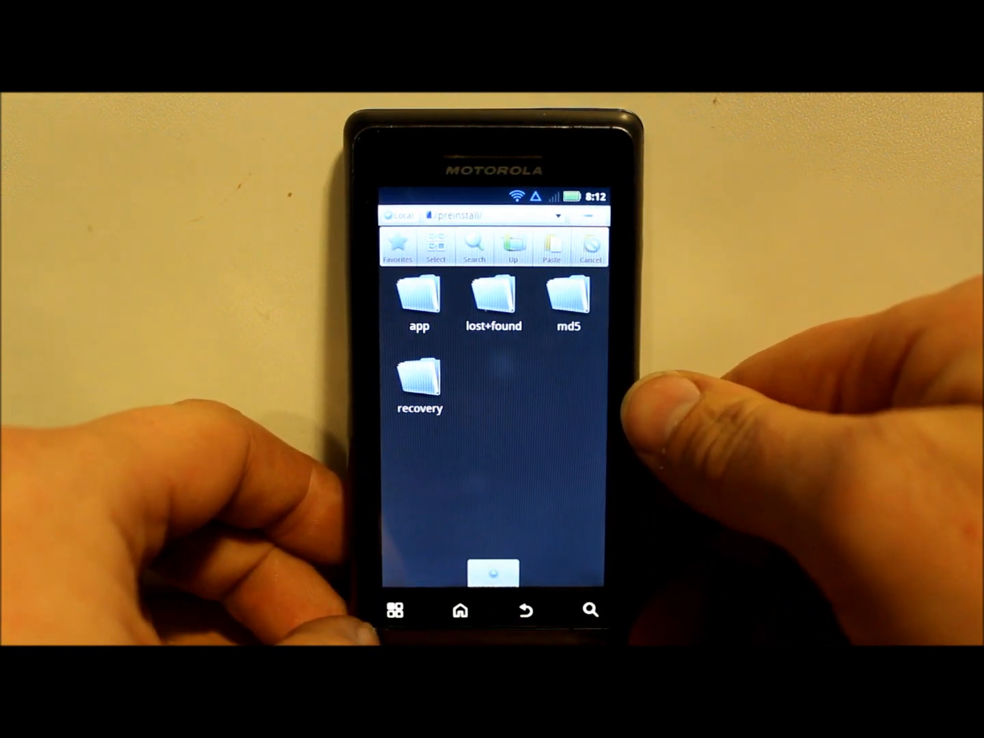
pyautogui.click(418, 377)
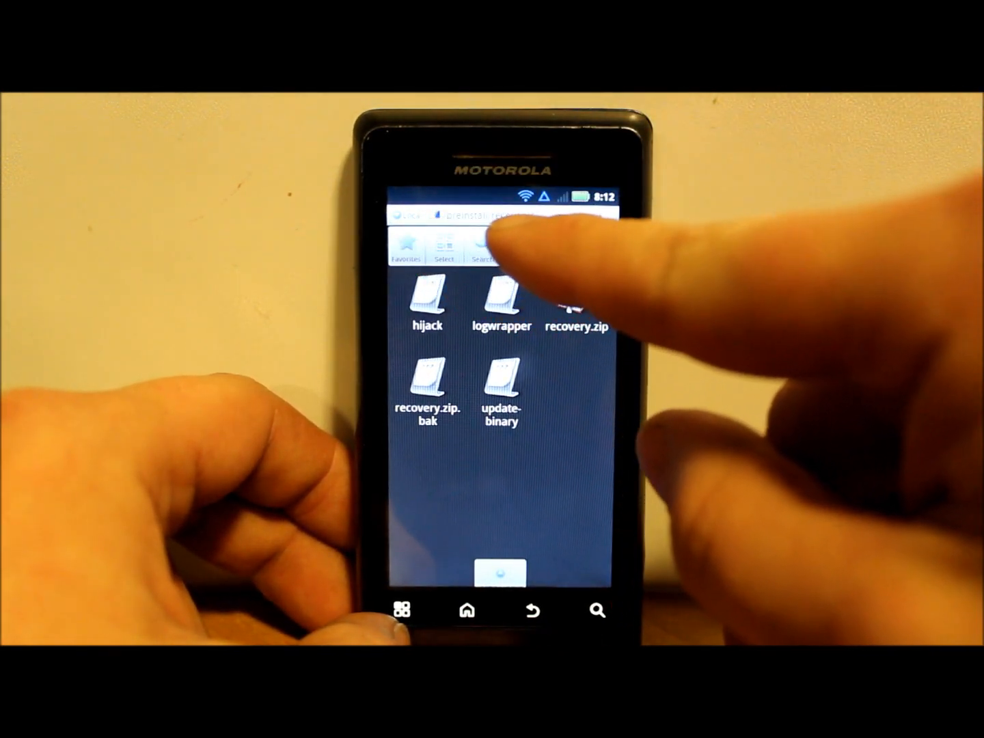
pyautogui.click(576, 297)
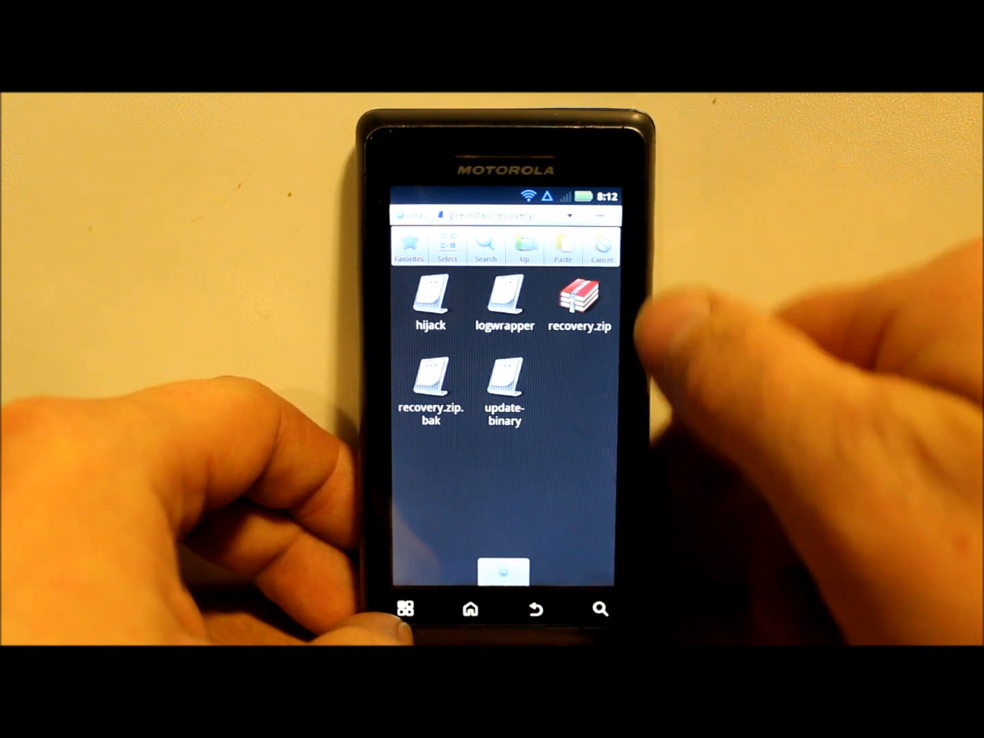
# - Leave the recovery folder and exit ES File Explorer to the app drawer
pyautogui.click(523, 247)
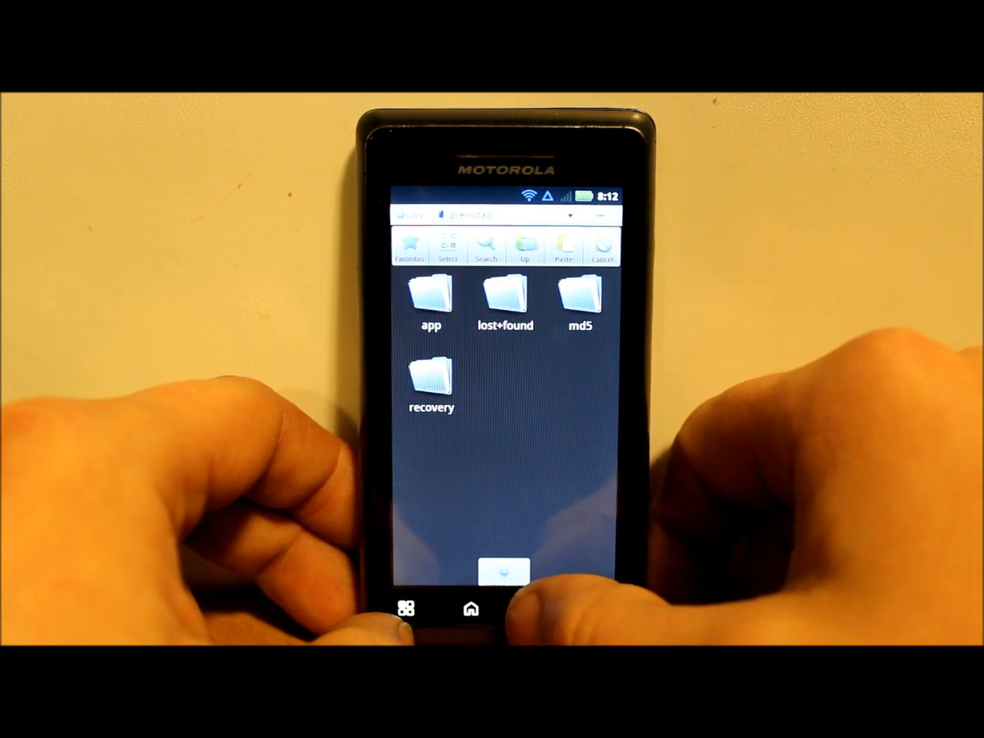
pyautogui.click(524, 247)
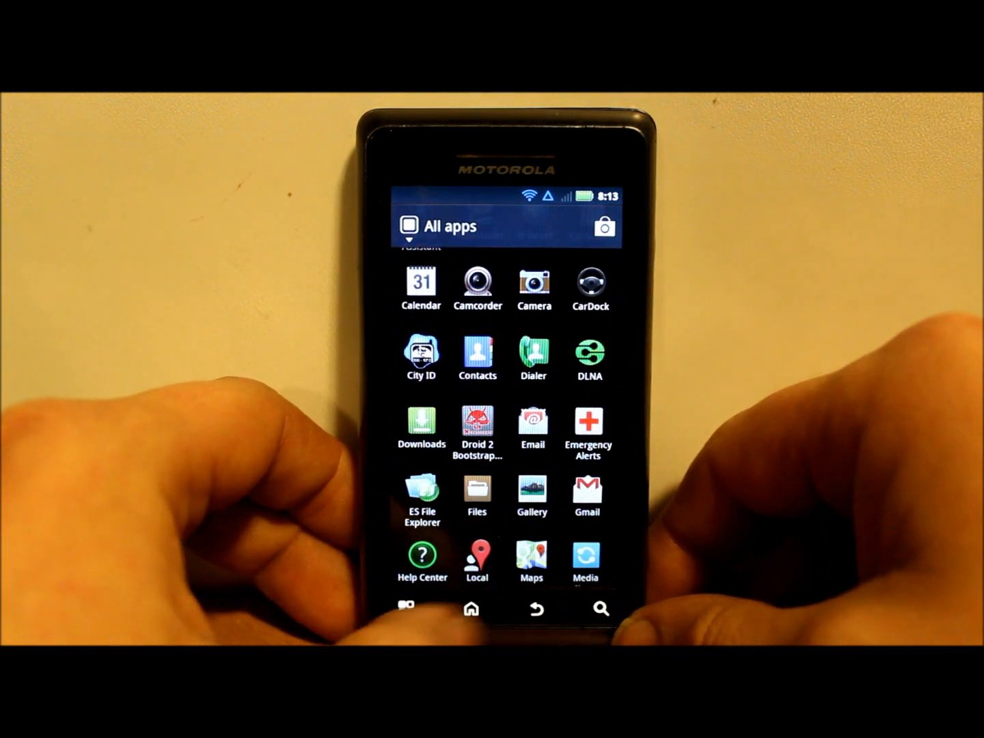
# - Launch Droid 2 Bootstrapper from the All apps drawer
pyautogui.click(472, 606)
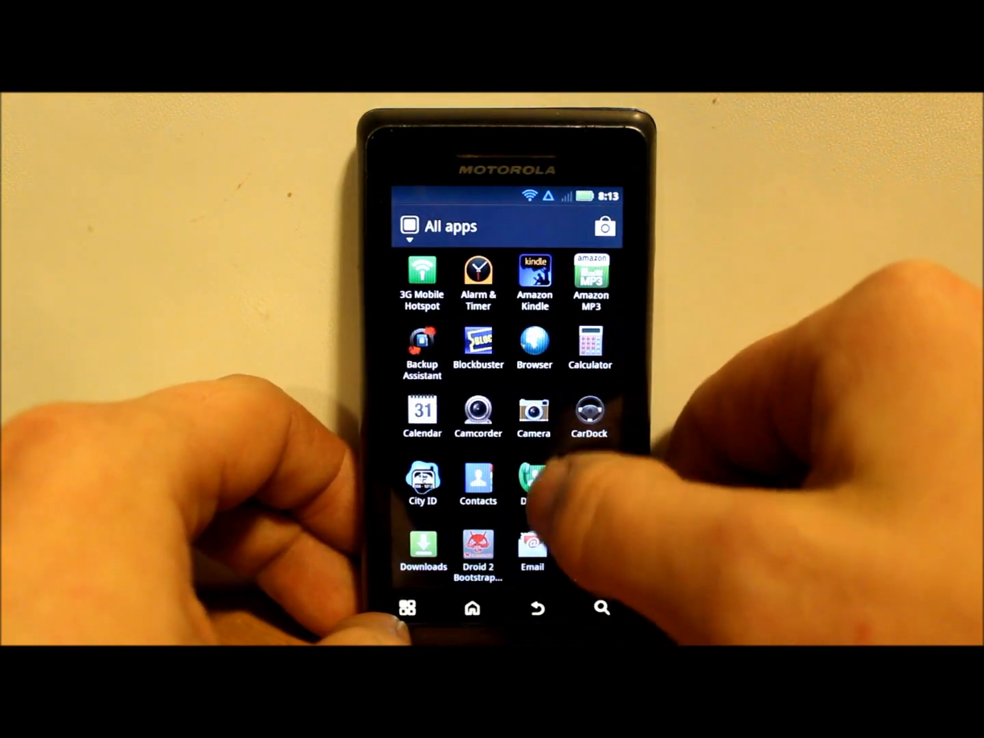
pyautogui.scroll(-3)
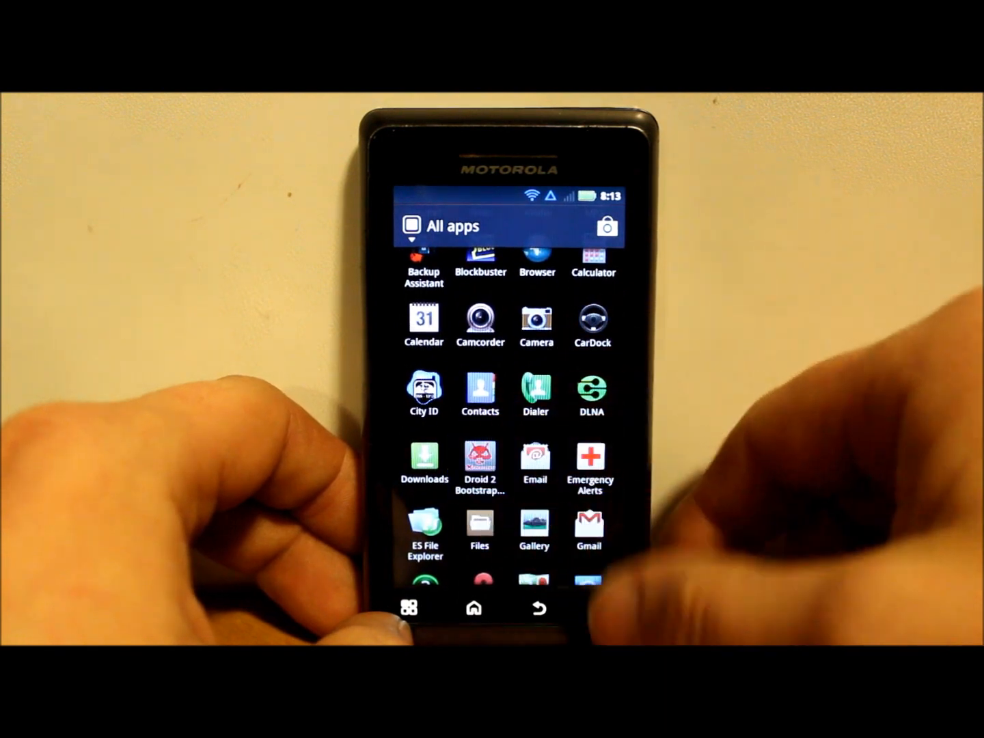
pyautogui.click(480, 463)
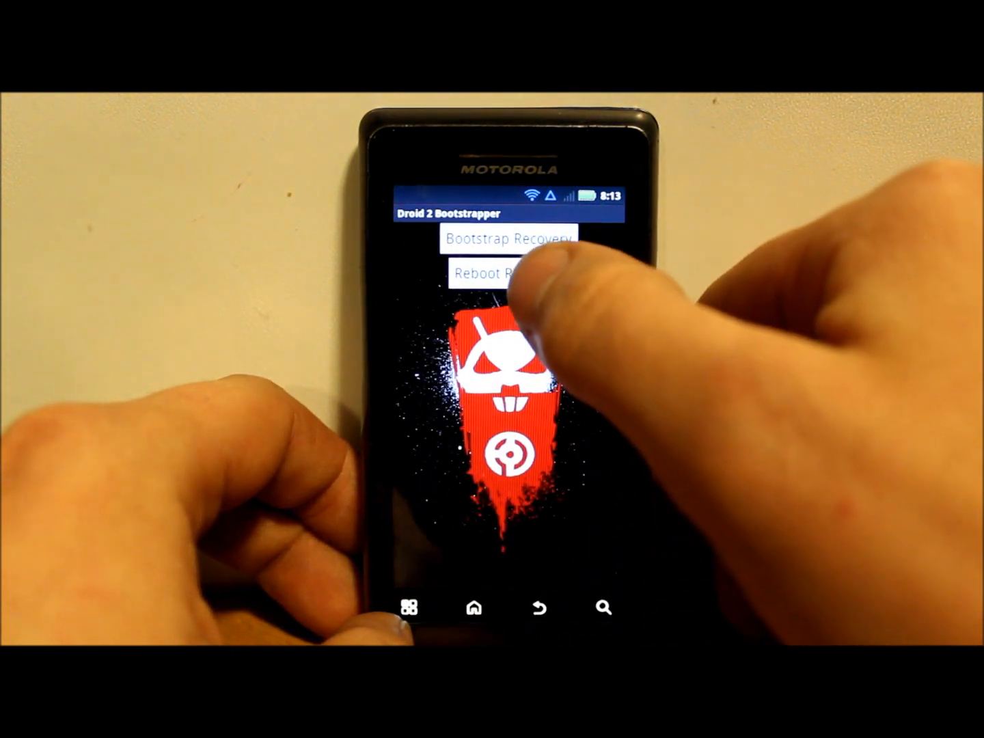